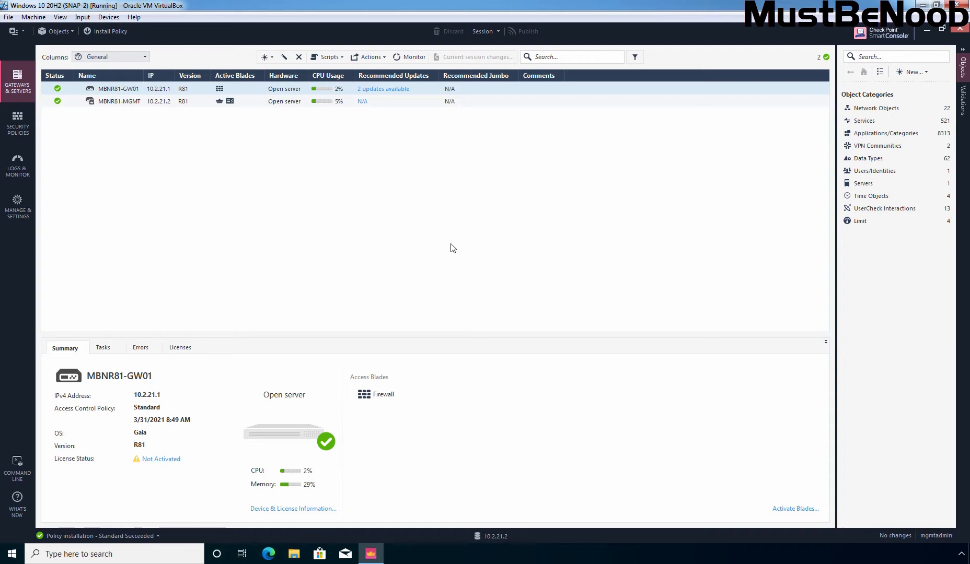
mouse_move(9, 283)
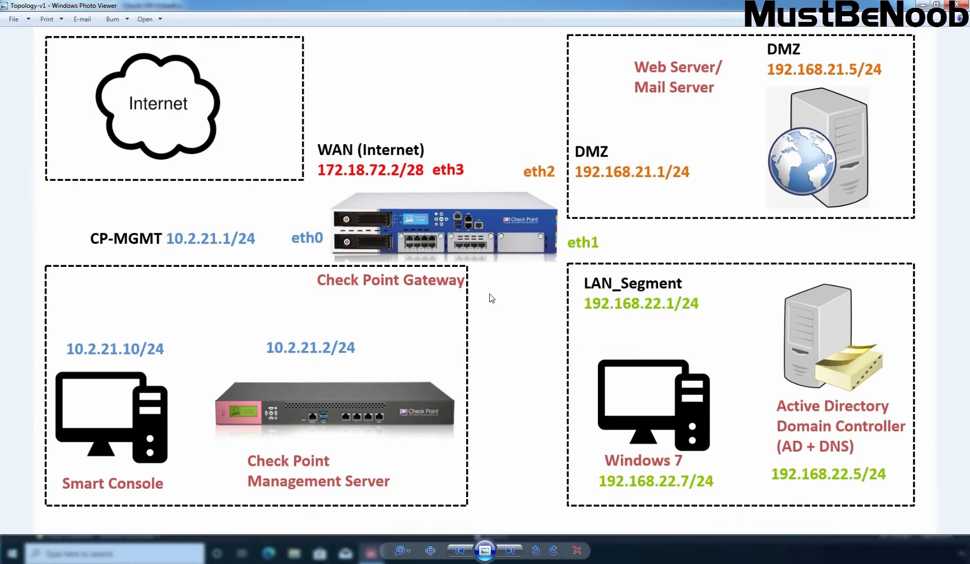
mouse_move(647, 338)
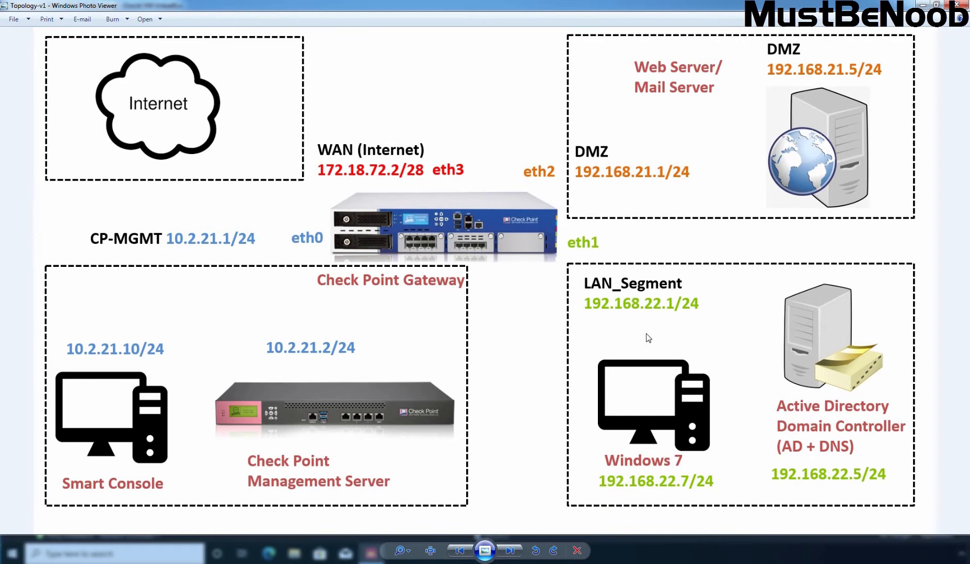
mouse_move(658, 335)
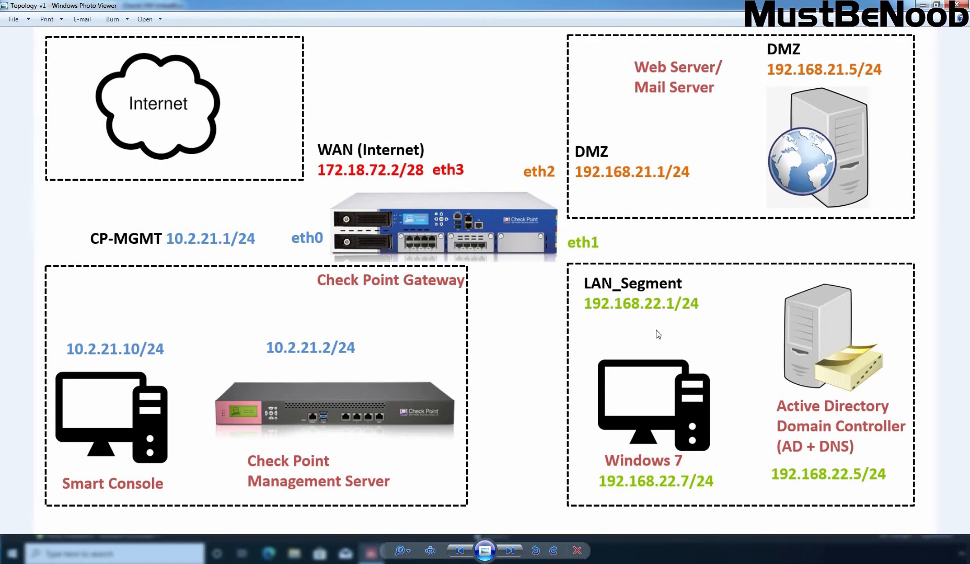
mouse_move(707, 390)
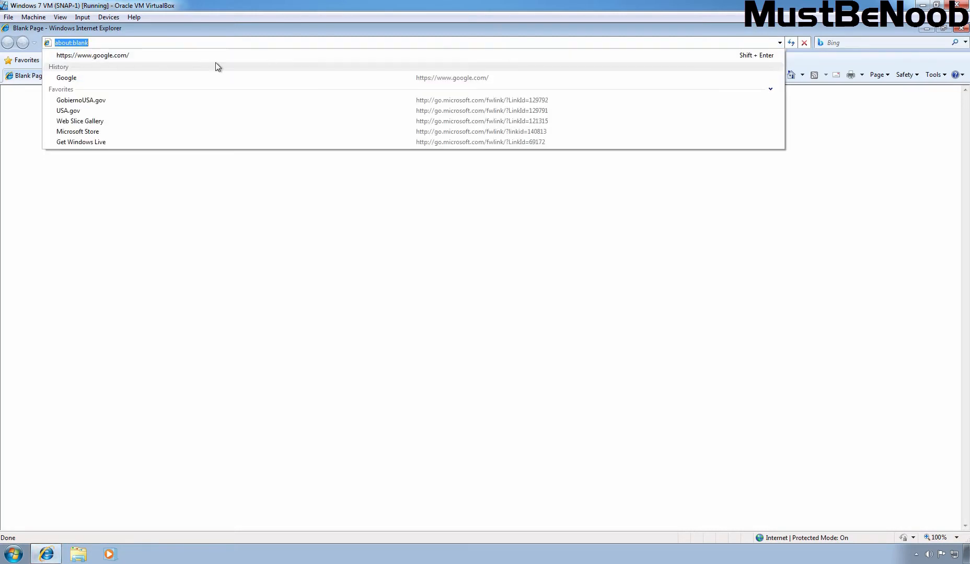
- Bring the blank Internet Explorer page into focus on the Windows 7 VM
click(66, 77)
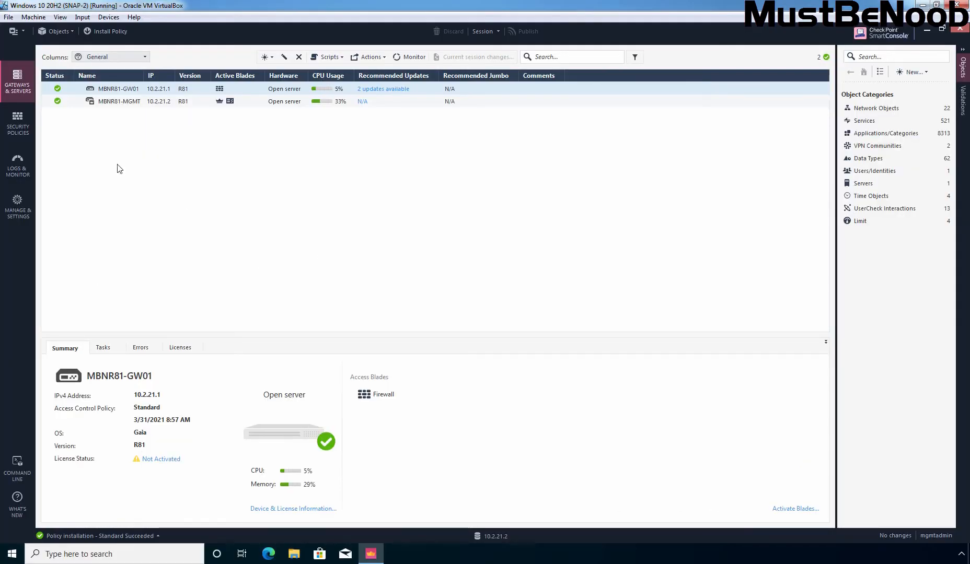
- Show the Access Control policy and list Network objects to locate LAN_192.168.22.0/24
click(17, 124)
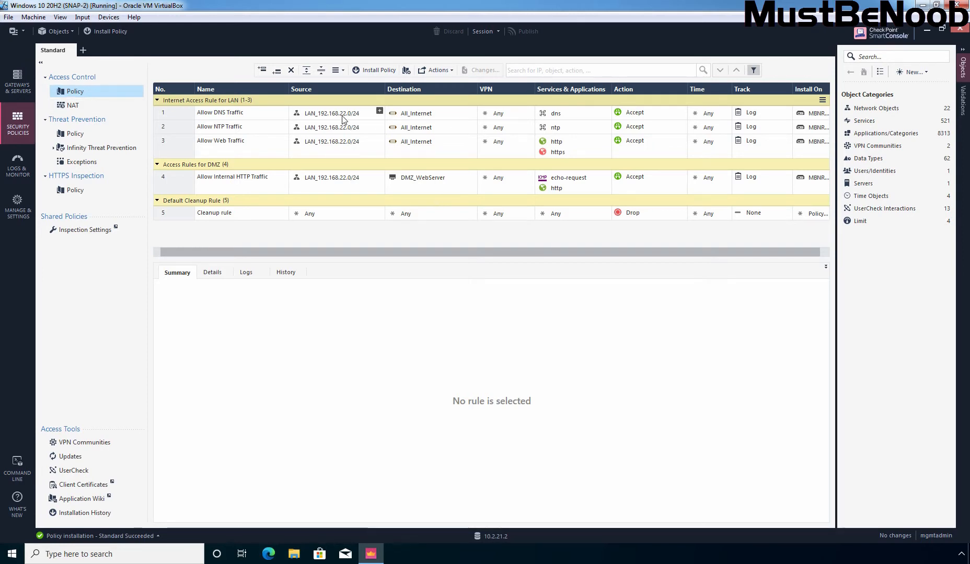
mouse_move(888, 111)
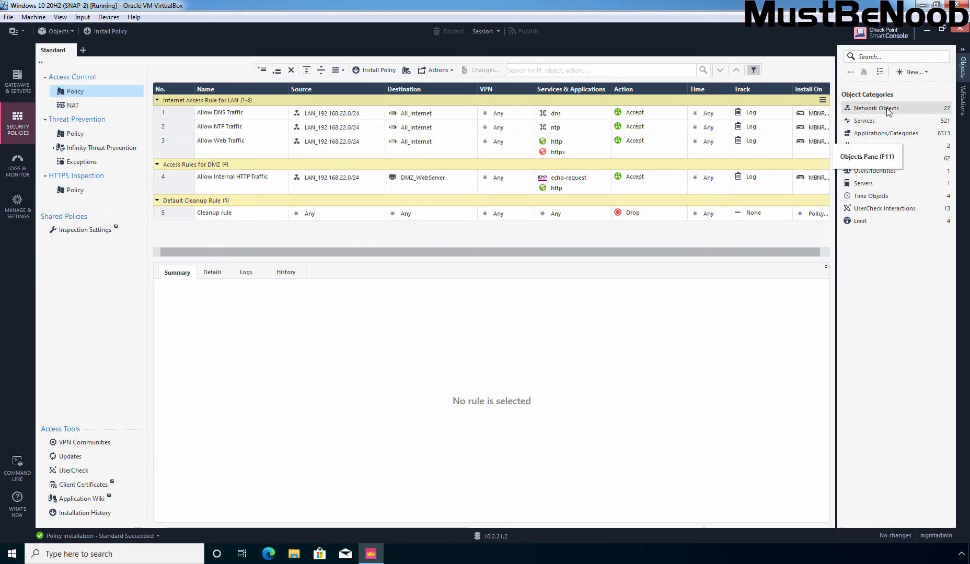
click(875, 108)
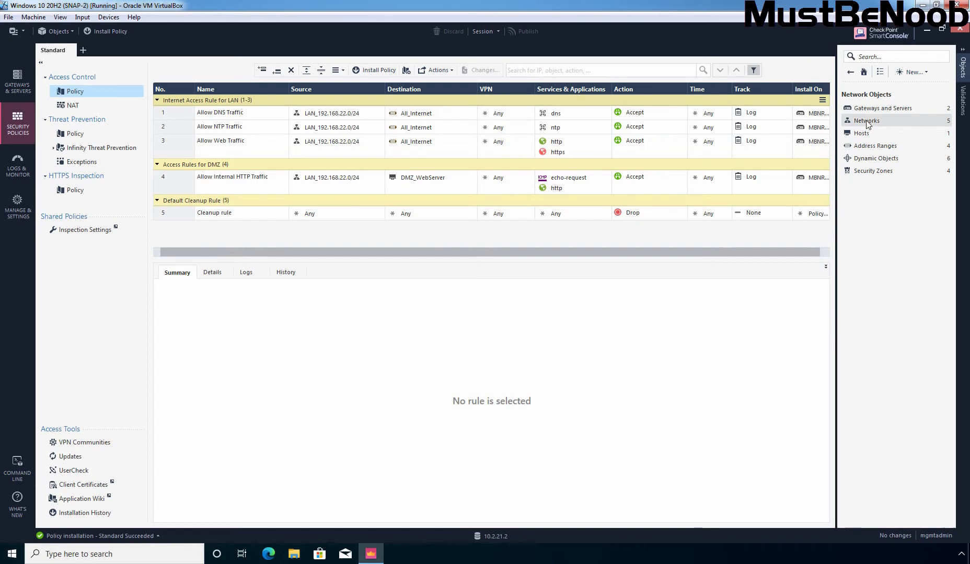
click(866, 121)
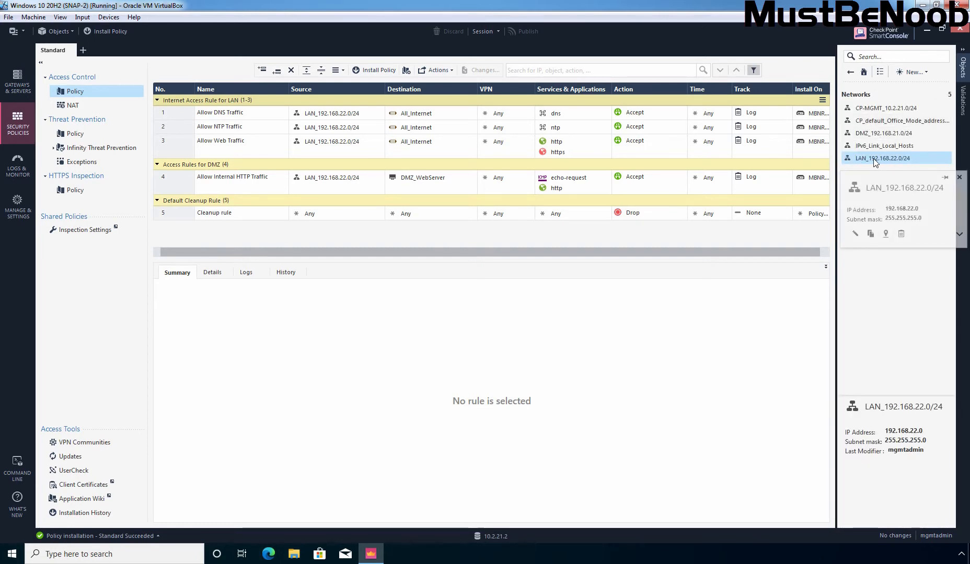
right_click(883, 158)
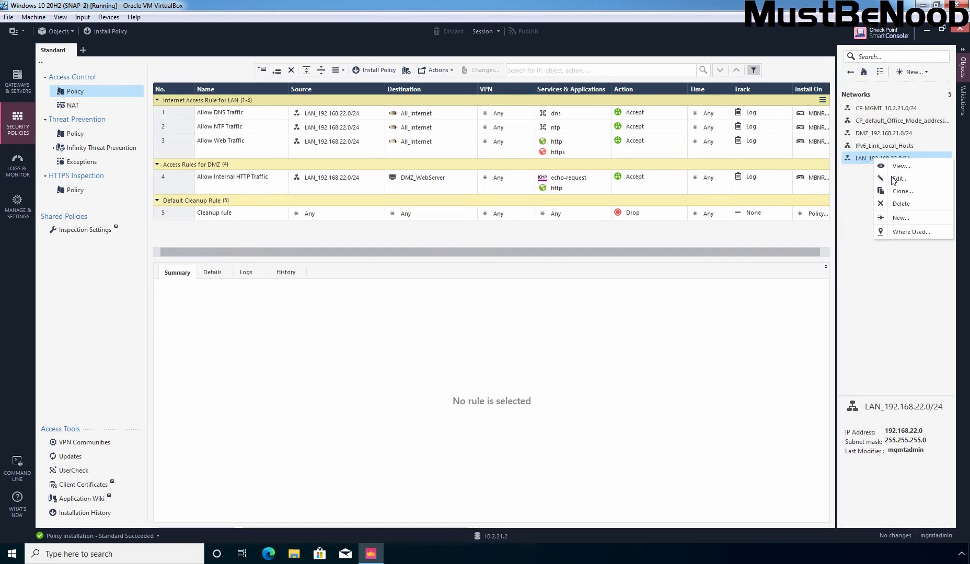
click(899, 178)
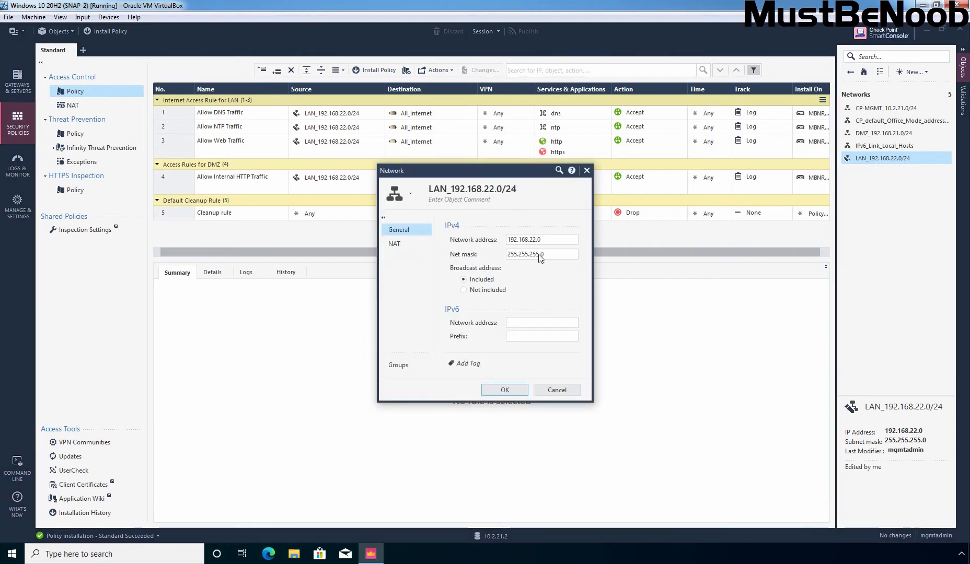
mouse_move(522, 248)
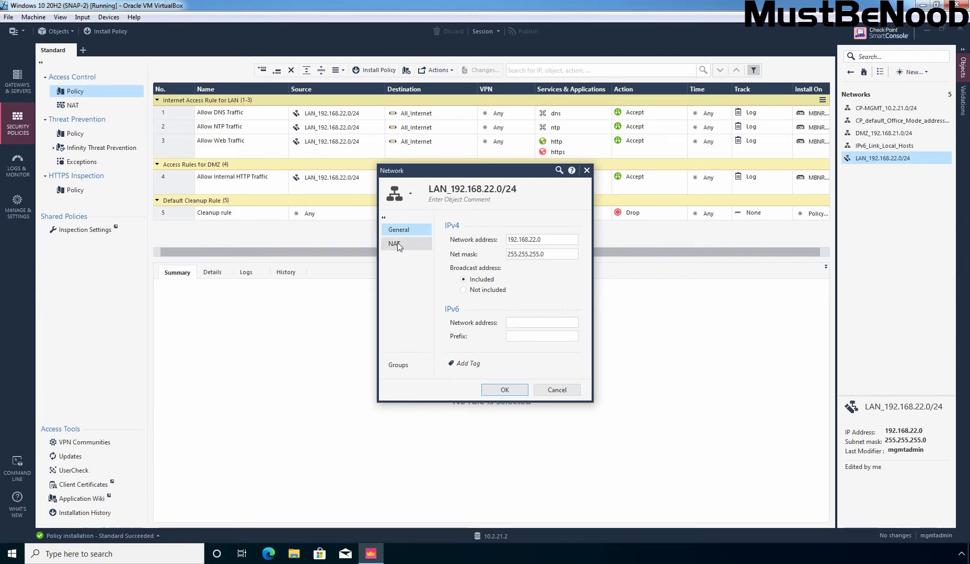
click(394, 243)
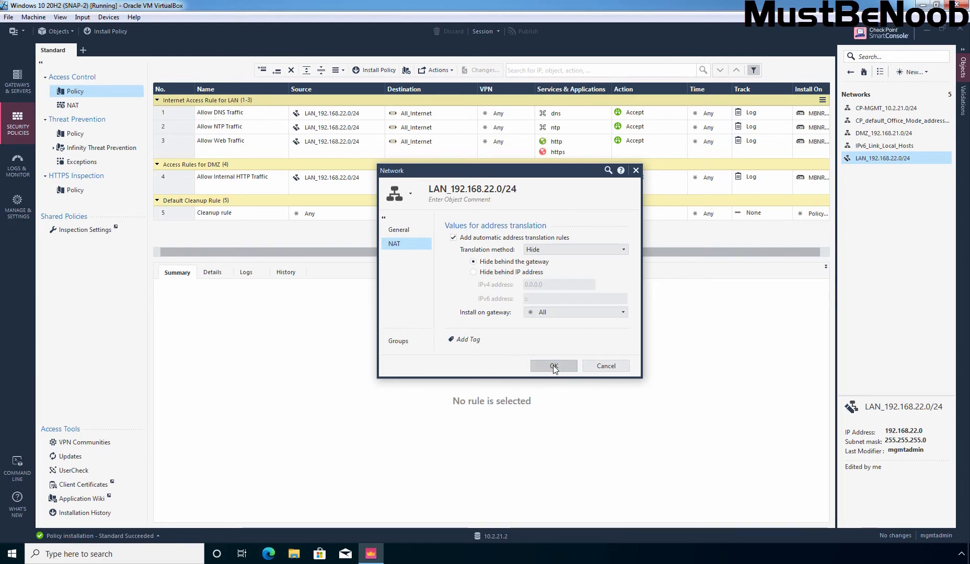
click(552, 366)
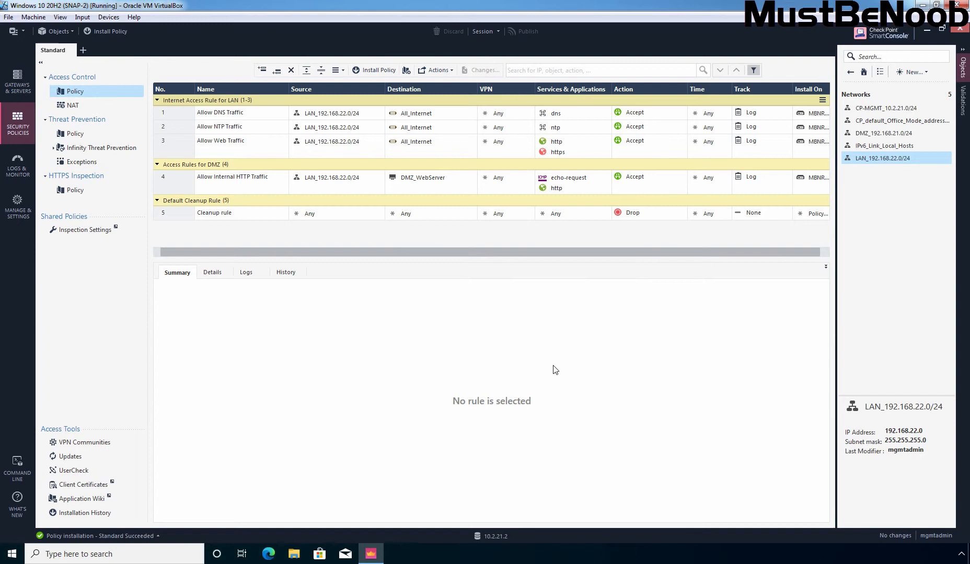
mouse_move(240, 124)
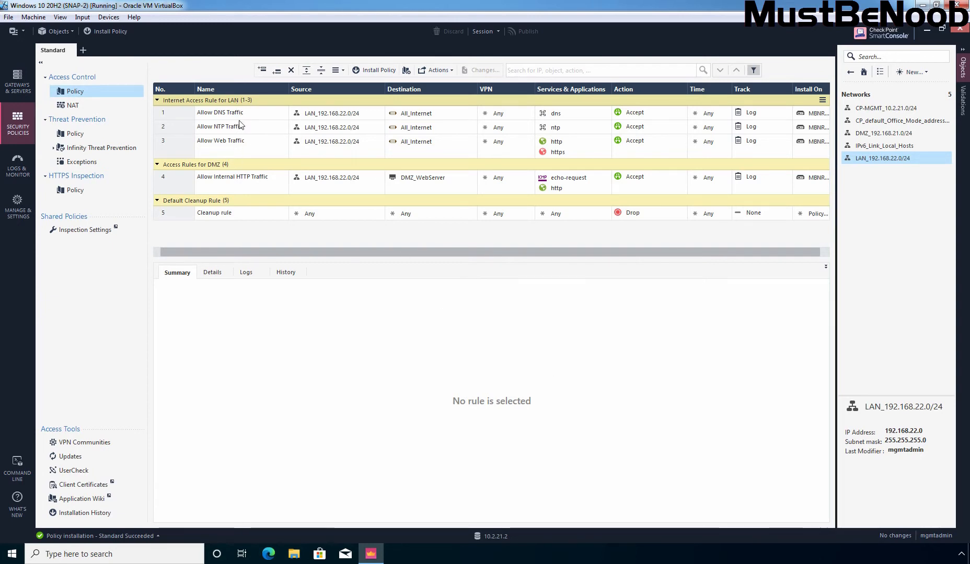
mouse_move(240, 134)
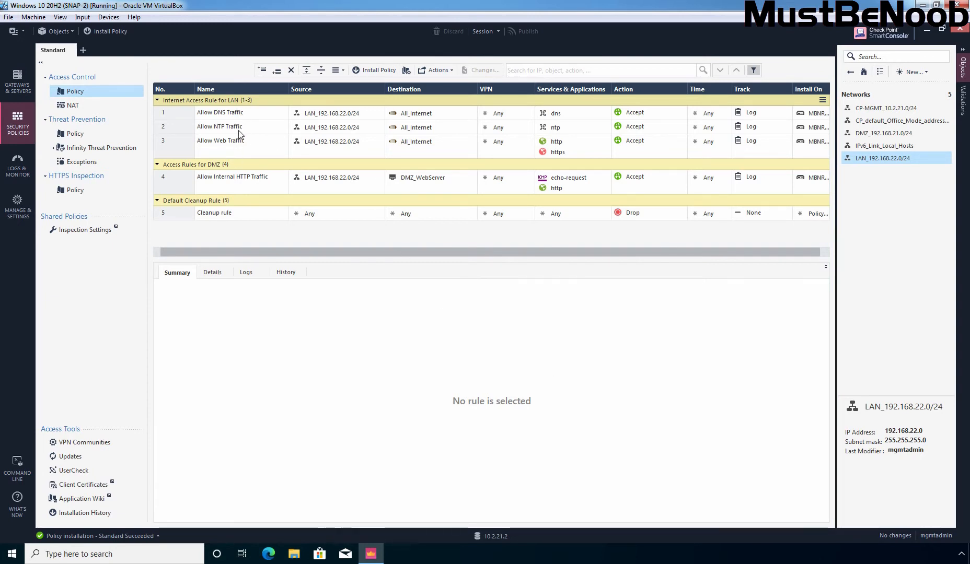
- Add a top rule 'Internet Access rules' with source LAN_192.168.22.0/24
click(220, 113)
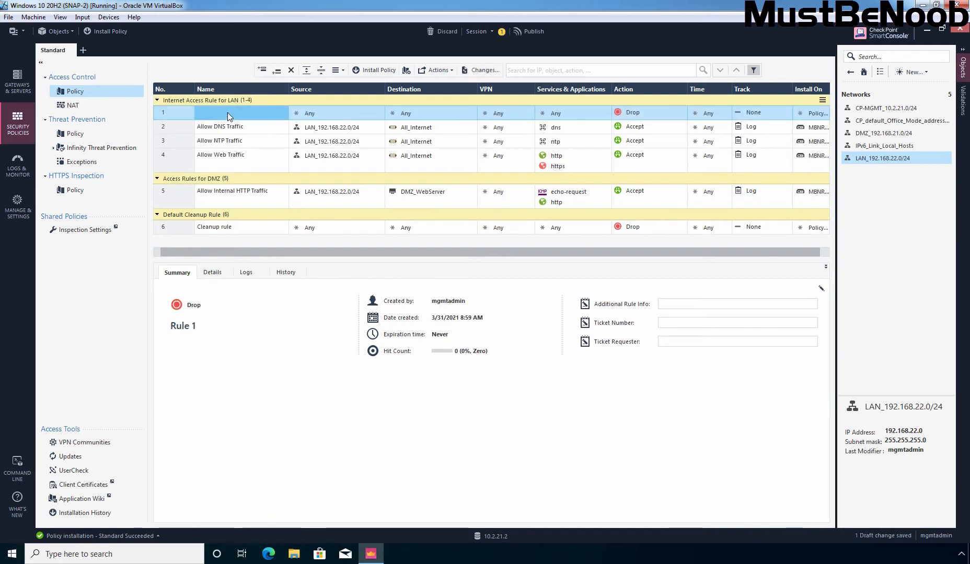
text(Internet Access rules)
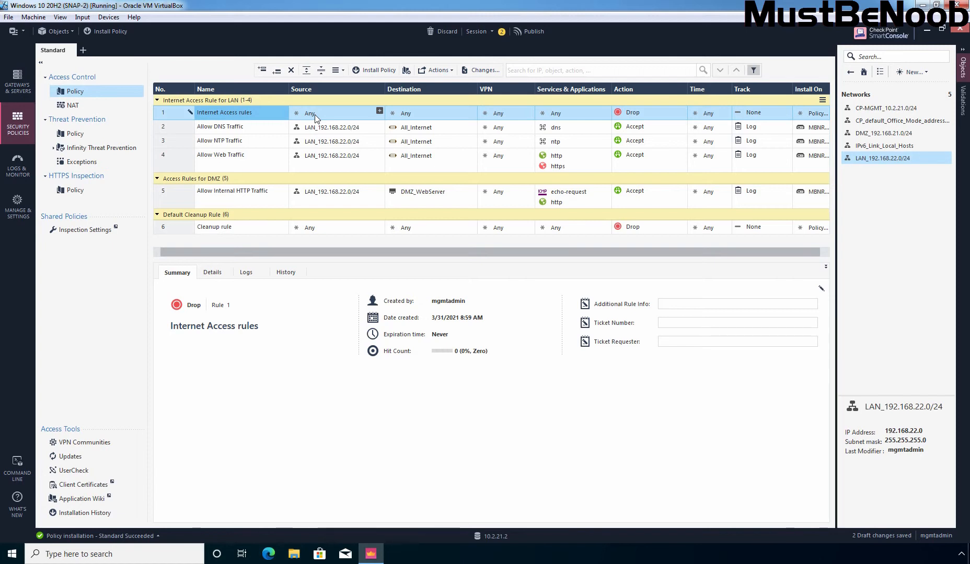
mouse_move(320, 128)
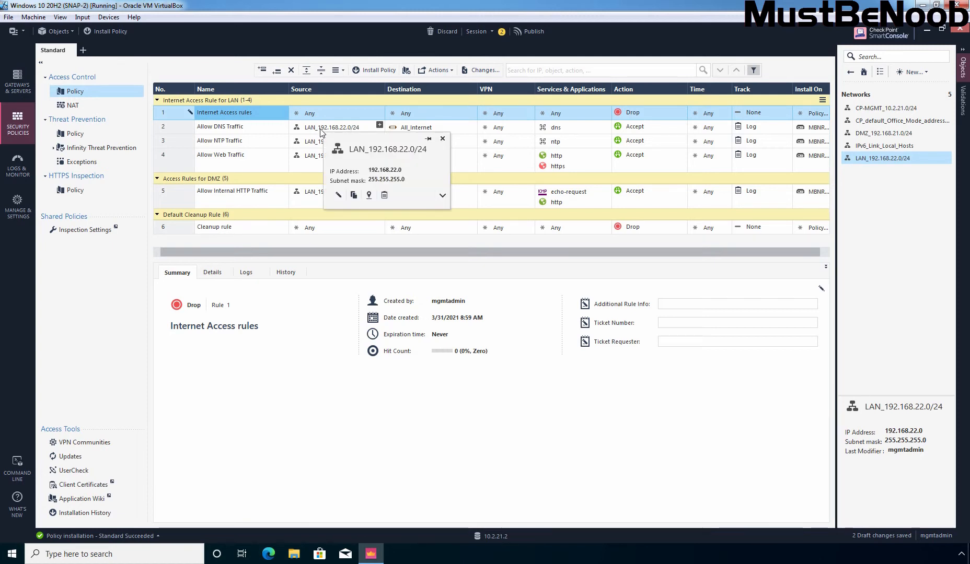
click(220, 127)
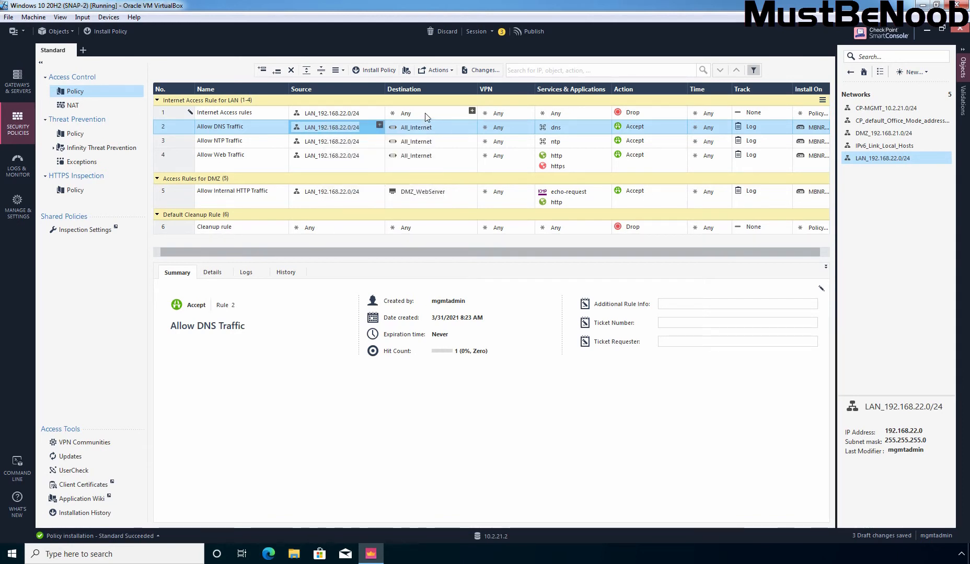
mouse_move(549, 119)
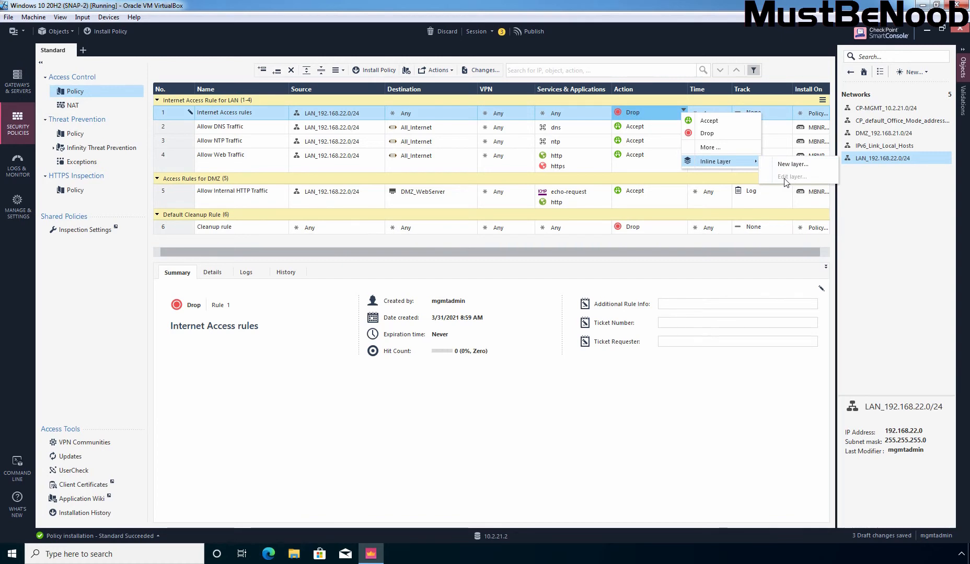
mouse_move(797, 164)
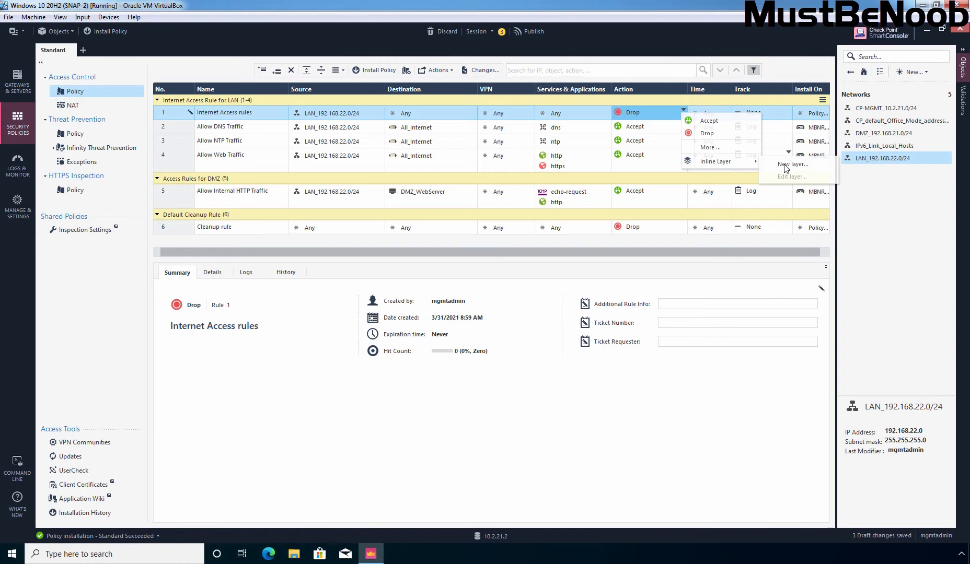
- Choose Inline Layer > New layer as the action of rule 1
click(792, 164)
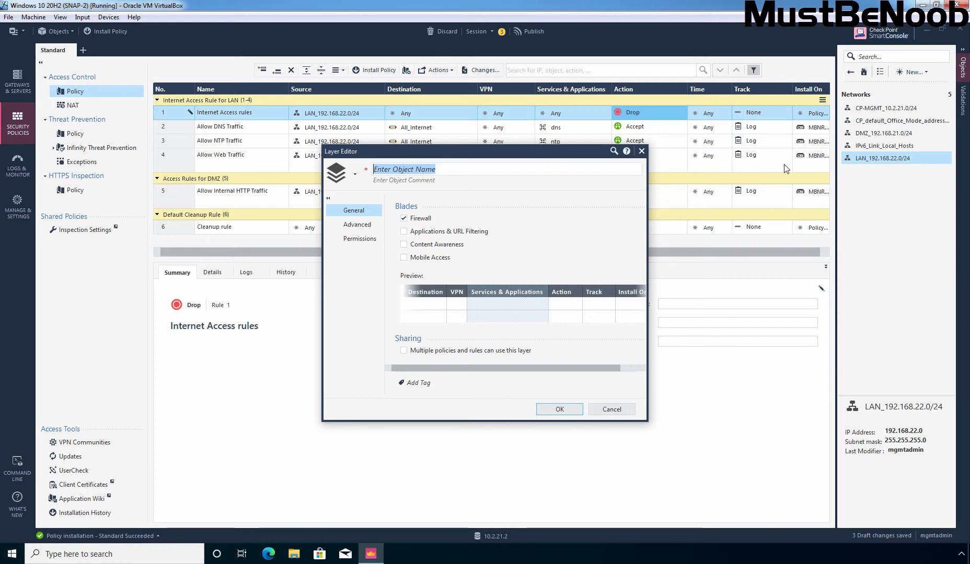
- Create the shareable inline layer Internet_Access_IL with a Drop cleanup rule
text(Internet_Access_IL)
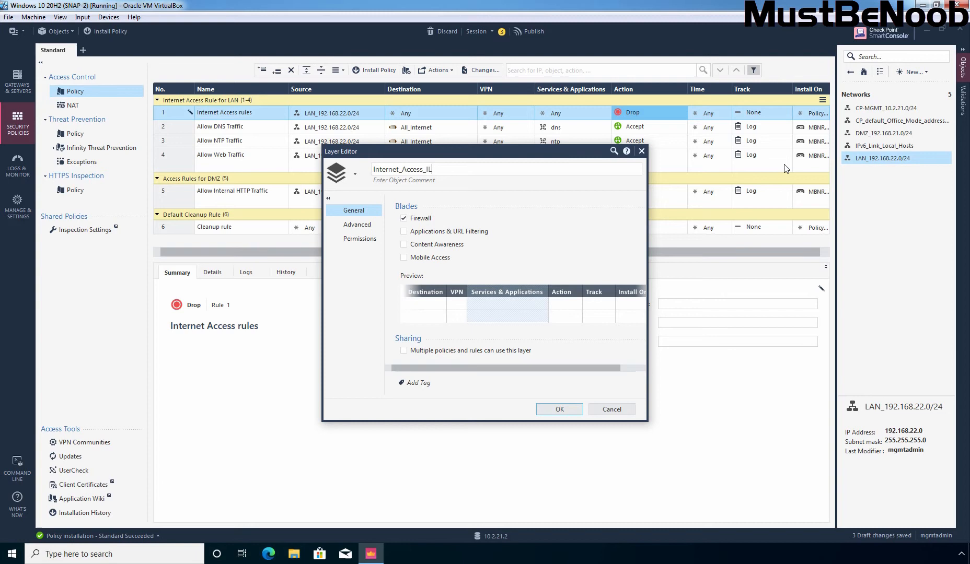
mouse_move(457, 358)
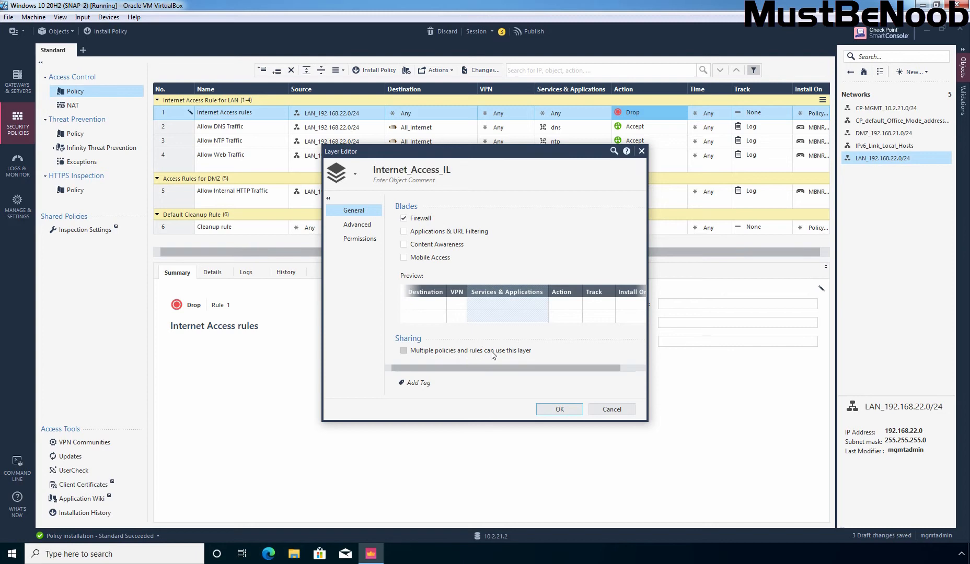
click(403, 350)
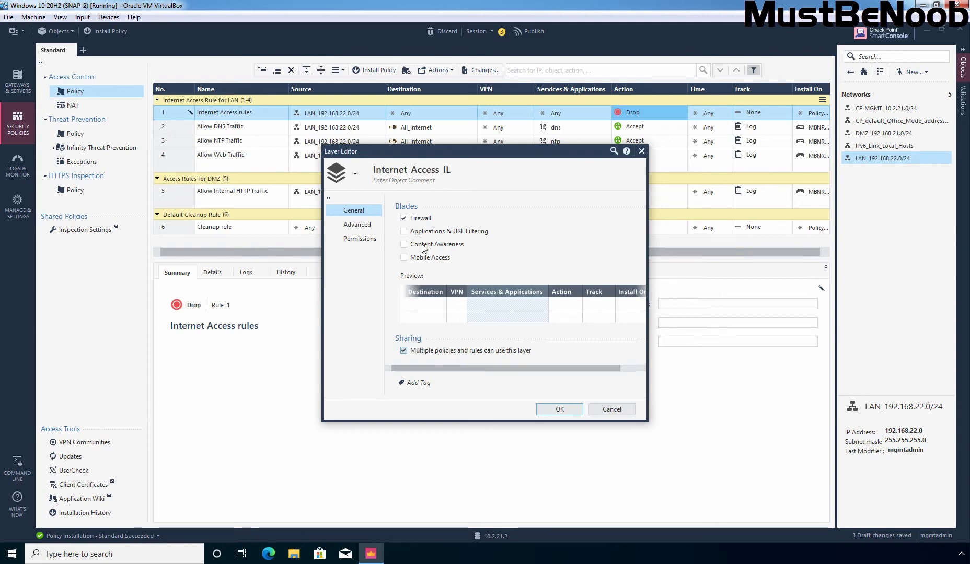
click(357, 224)
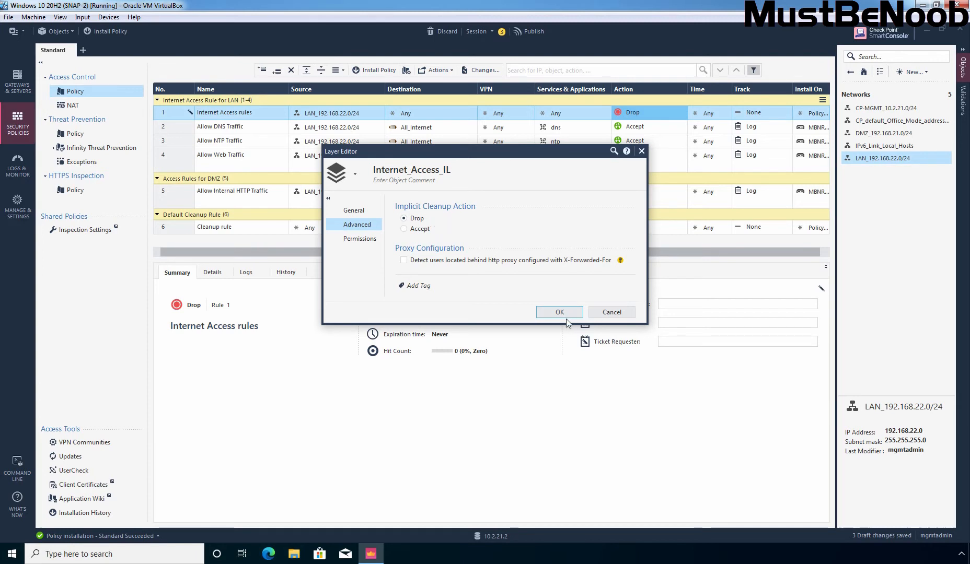
click(559, 312)
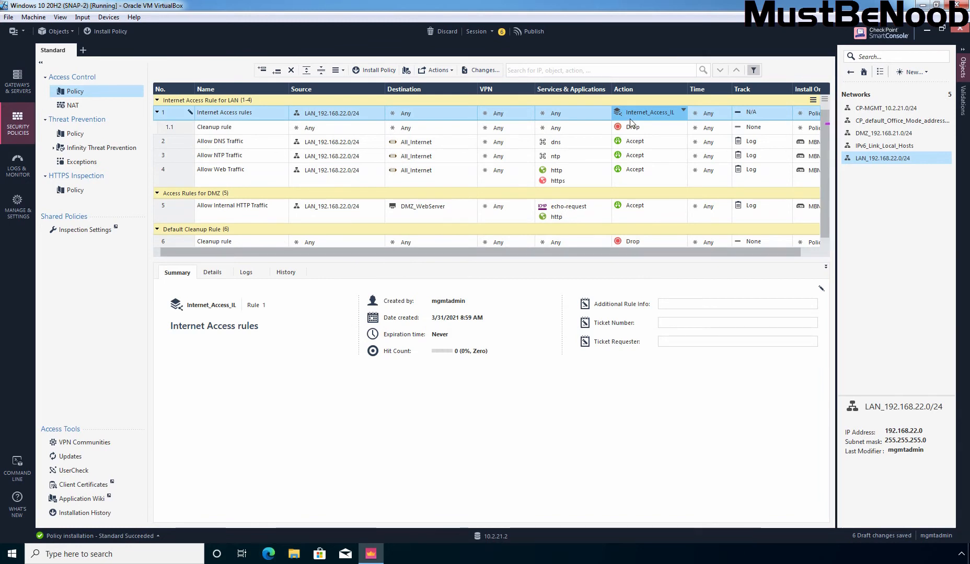
mouse_move(670, 119)
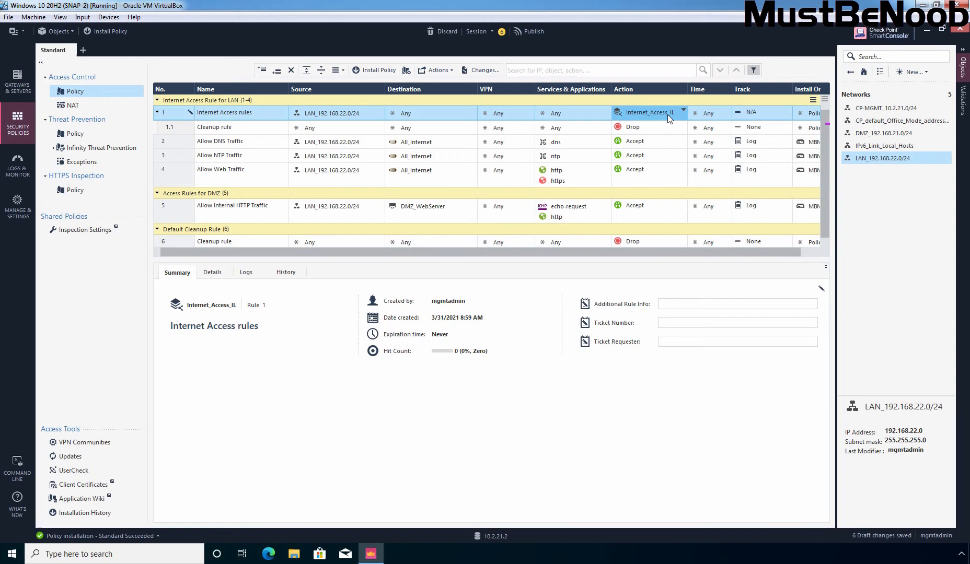
mouse_move(659, 122)
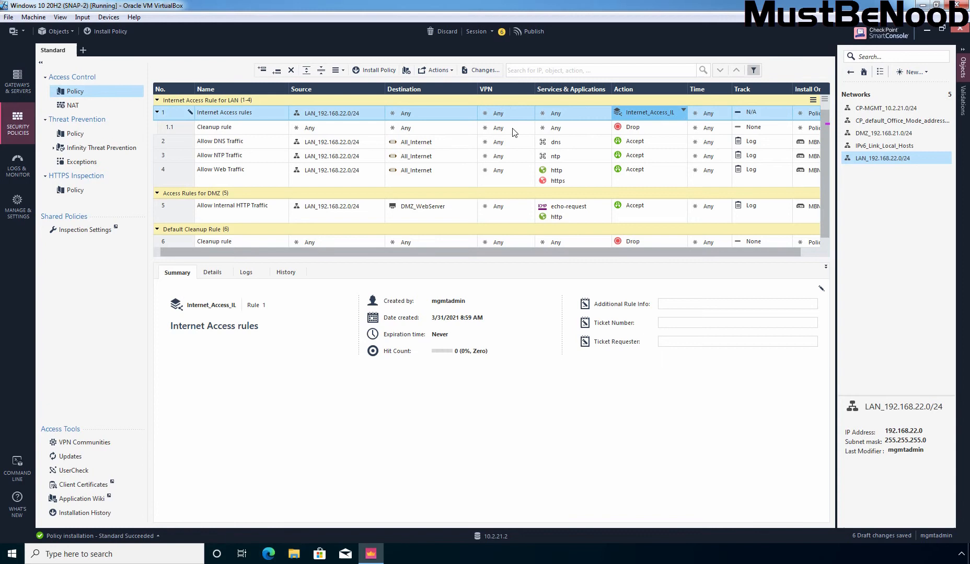
- Select the Cleanup rule inside Internet_Access_IL and add a new rule above it
click(498, 128)
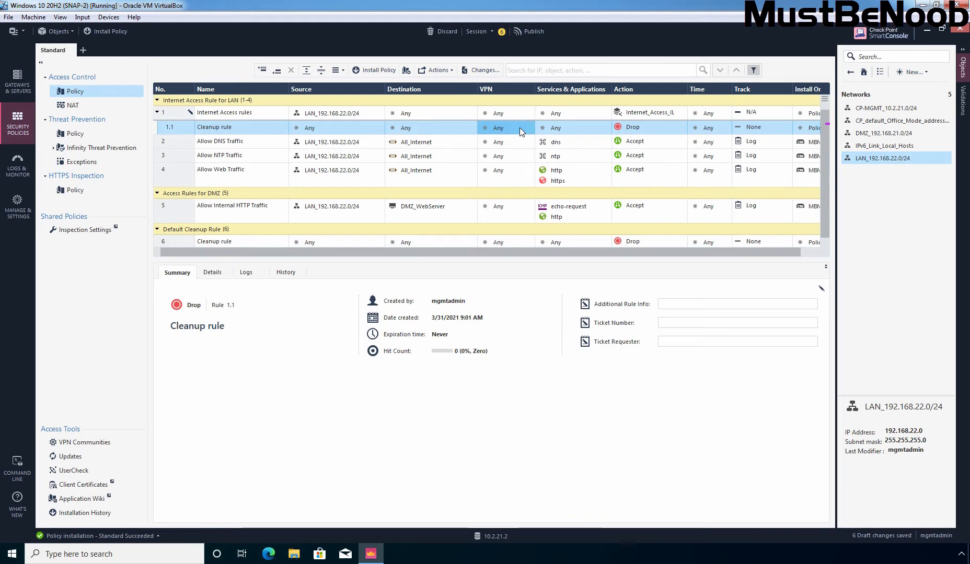
mouse_move(185, 131)
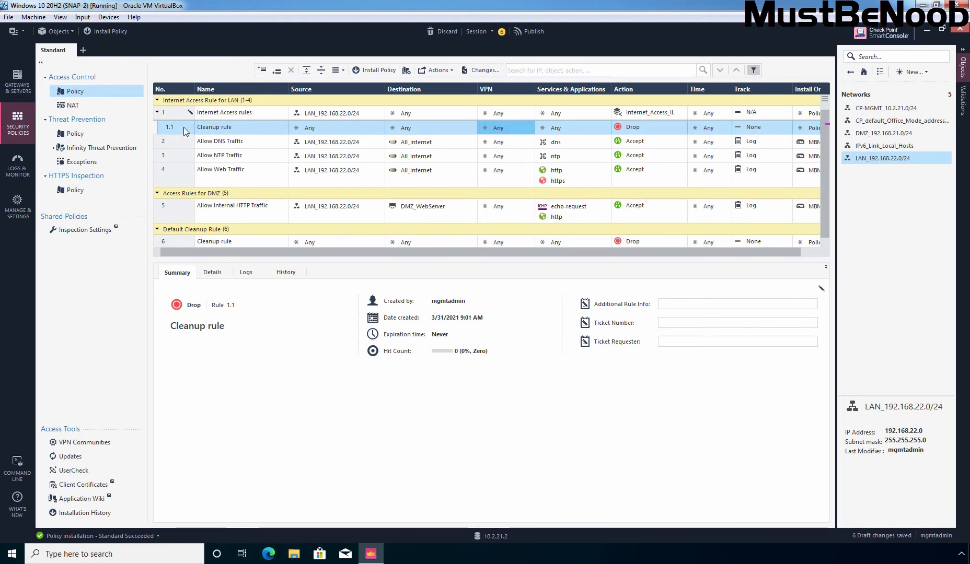
right_click(213, 127)
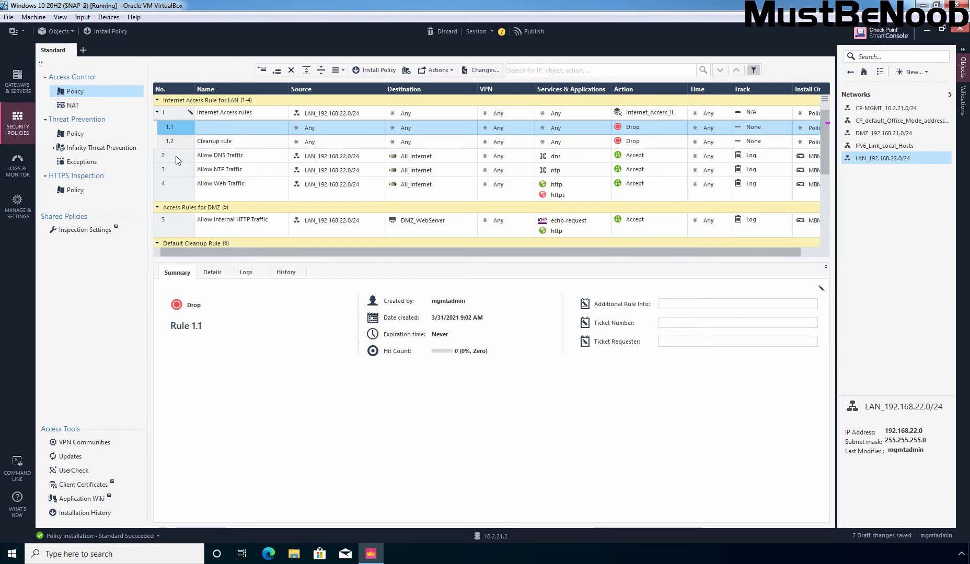
- Move Allow DNS Traffic into the layer as rule 1.1 and delete the empty placeholder rule
click(219, 155)
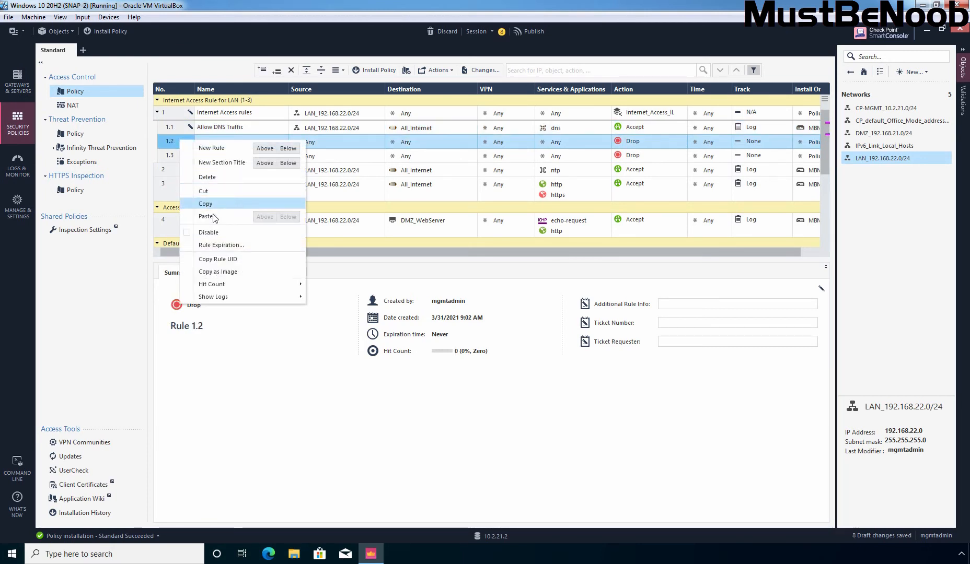
click(209, 232)
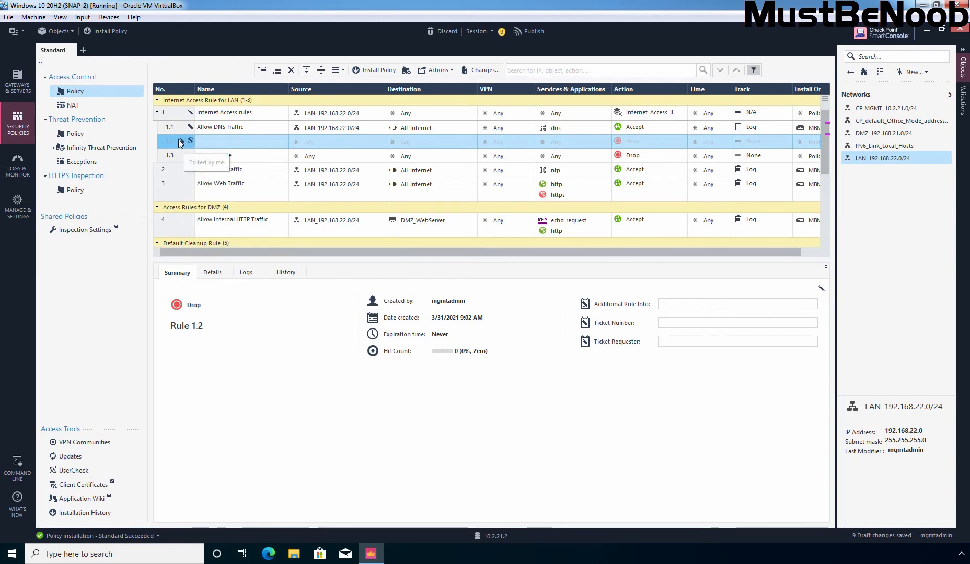
click(290, 70)
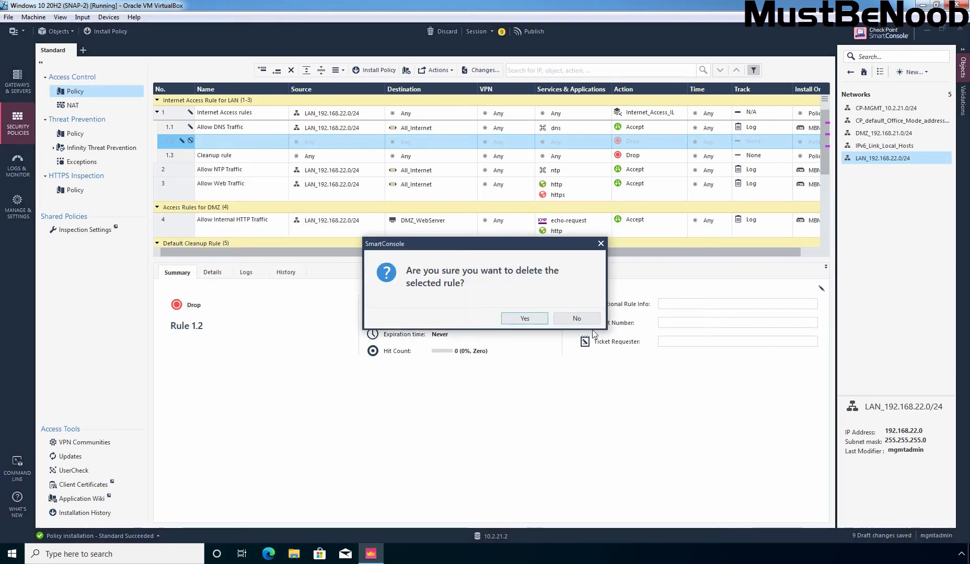
click(523, 318)
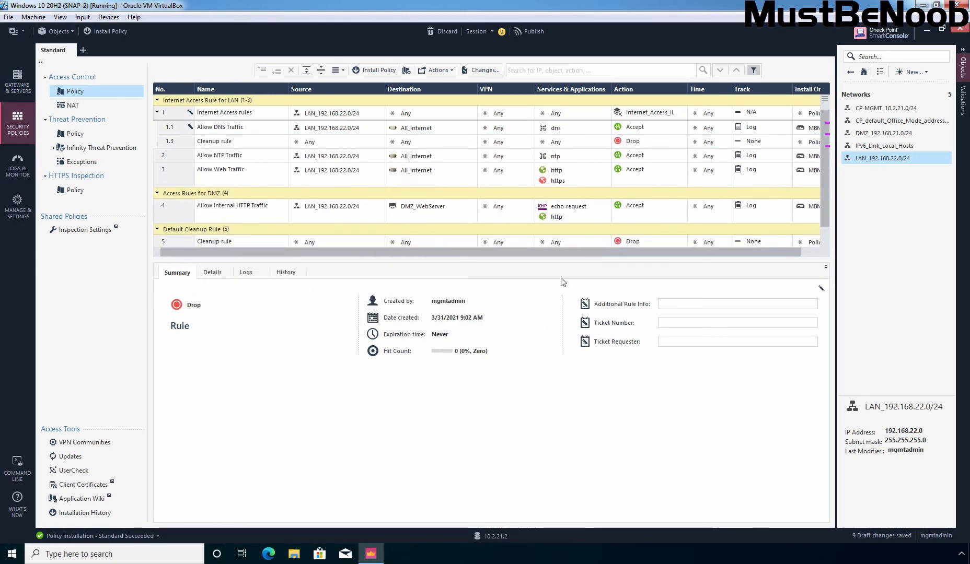
click(219, 127)
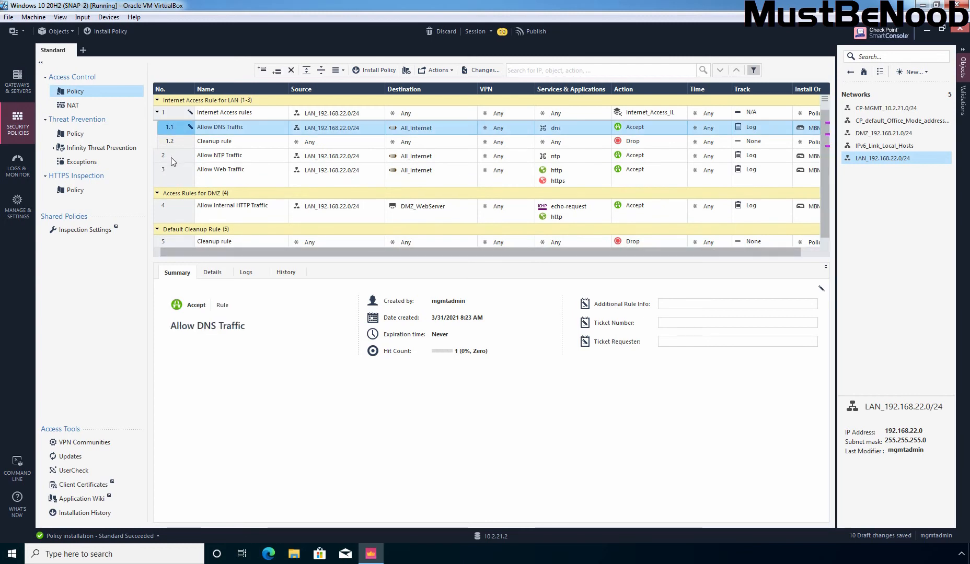
- Add Allow NTP and Allow Web Traffic as rules 1.2 and 1.3, then collapse and re-expand rule 1
click(219, 155)
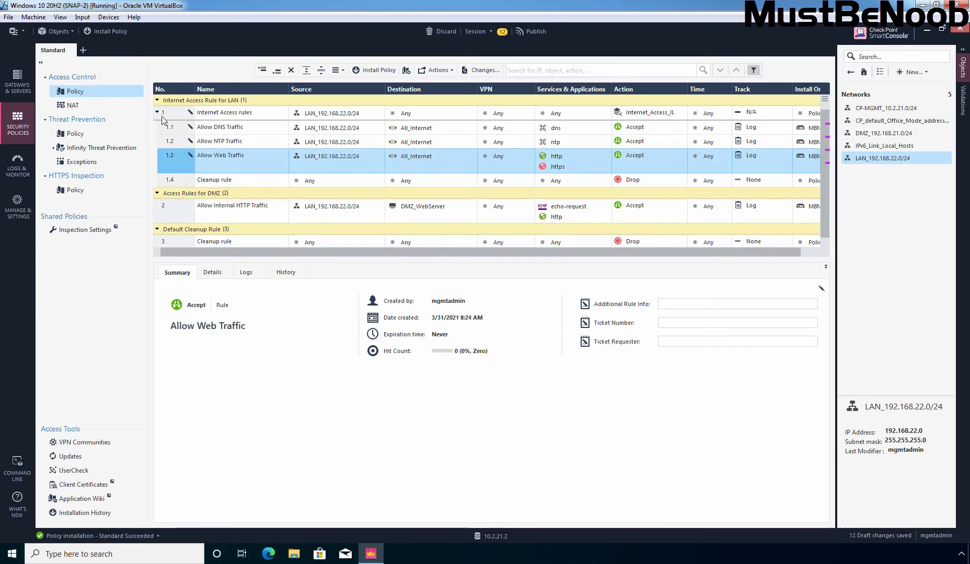
click(156, 113)
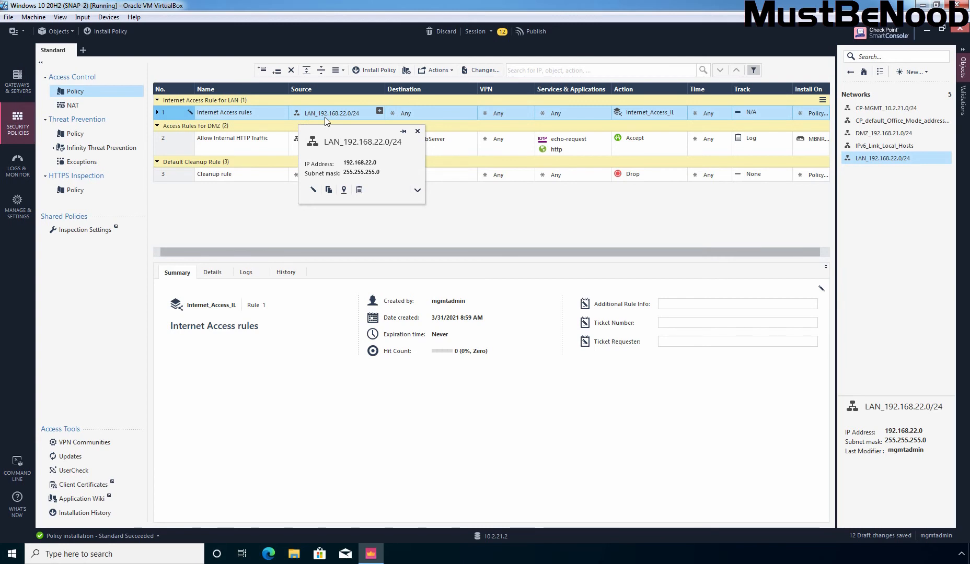
click(417, 131)
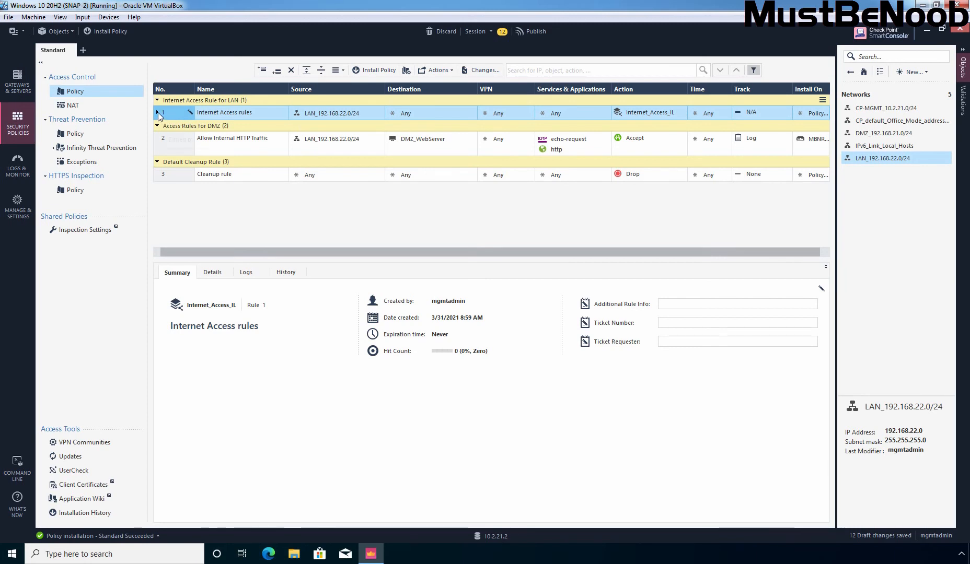
click(158, 113)
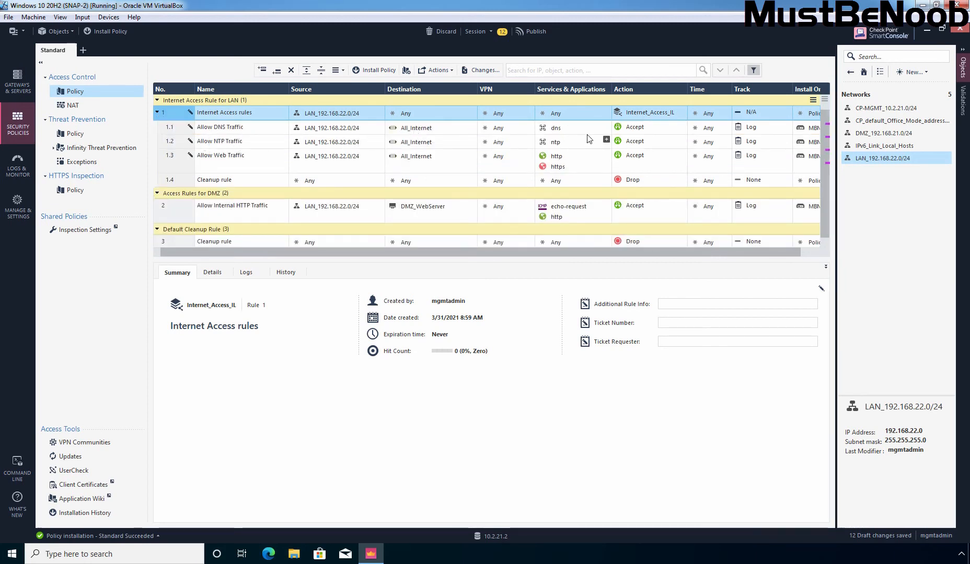
mouse_move(555, 128)
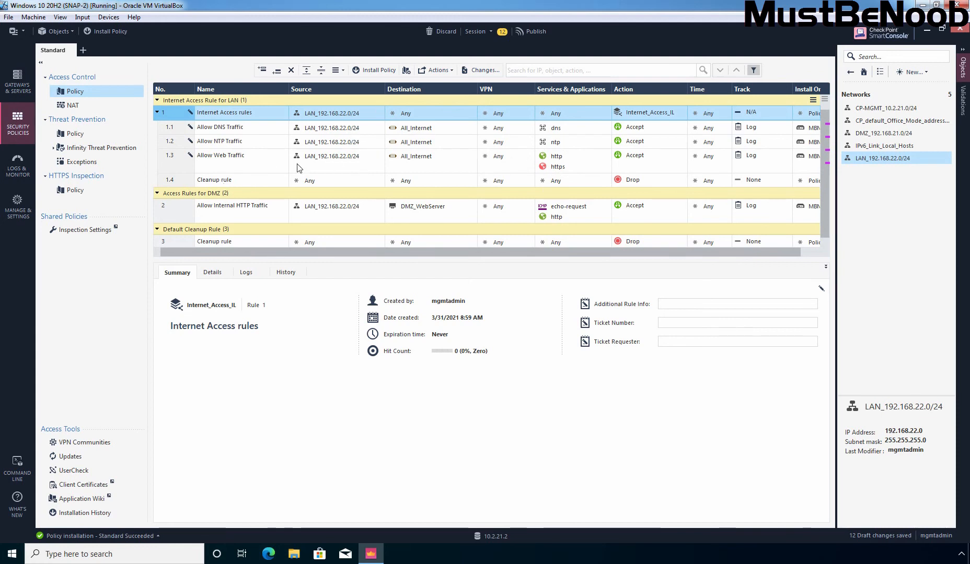
mouse_move(599, 184)
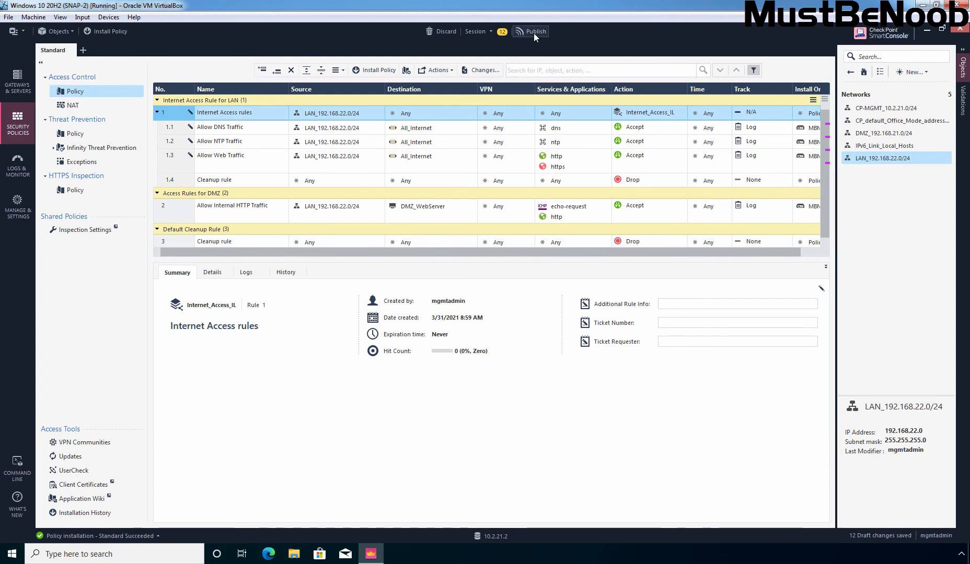
- Publish all 12 draft changes, confirming in the Publish dialog
click(533, 31)
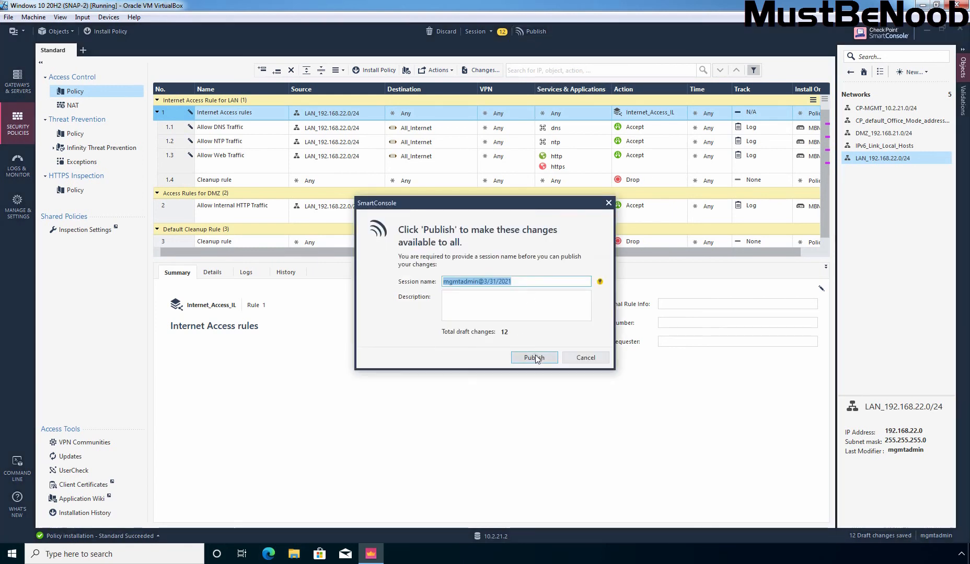
click(533, 357)
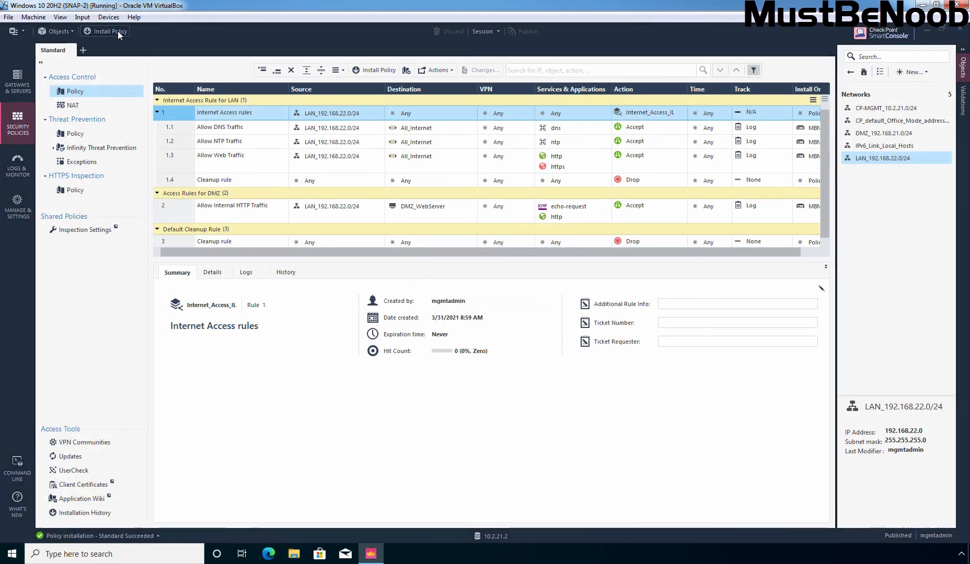
- Install policy on MBNR81-GW01, confirm success in Recent Tasks, and toggle rule 1's layer
click(109, 31)
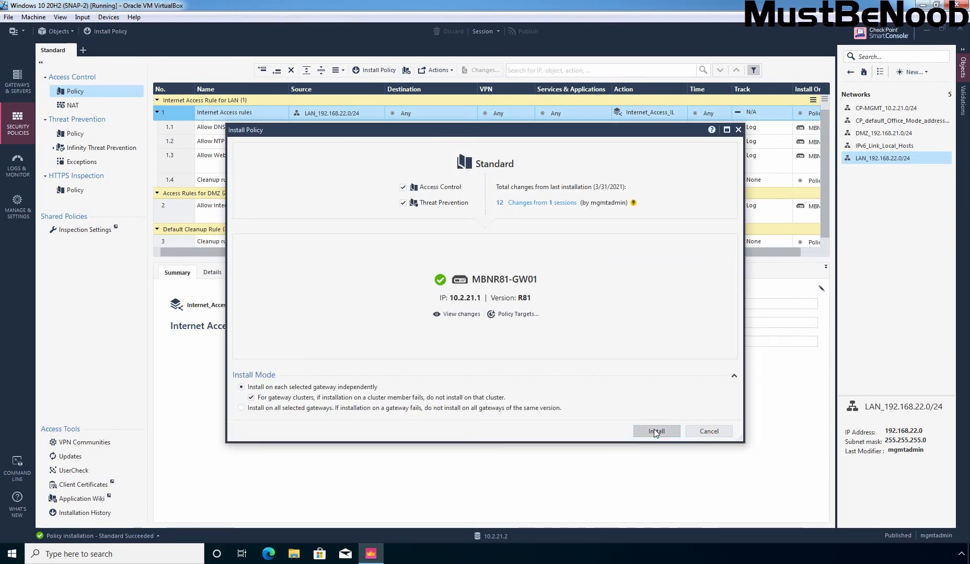
click(655, 431)
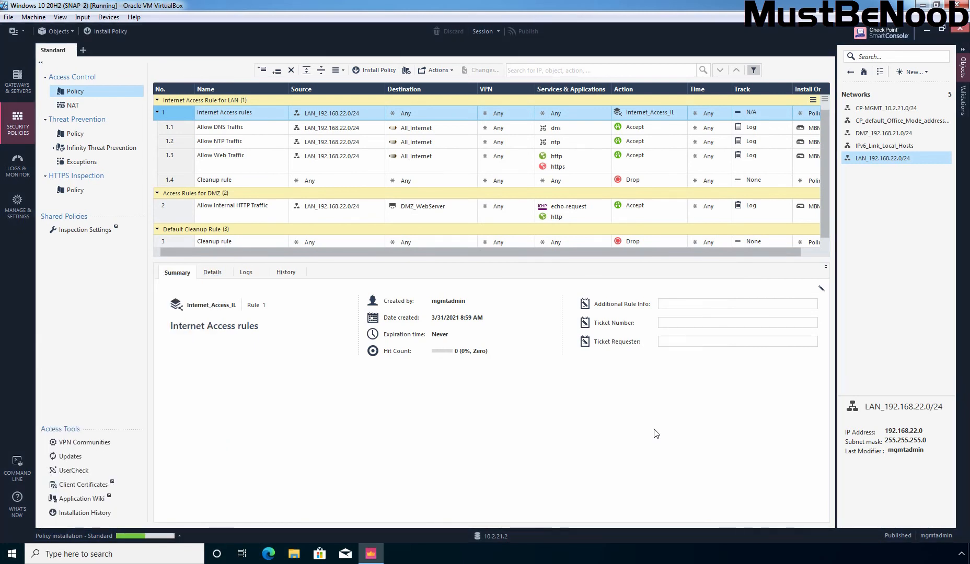
click(71, 536)
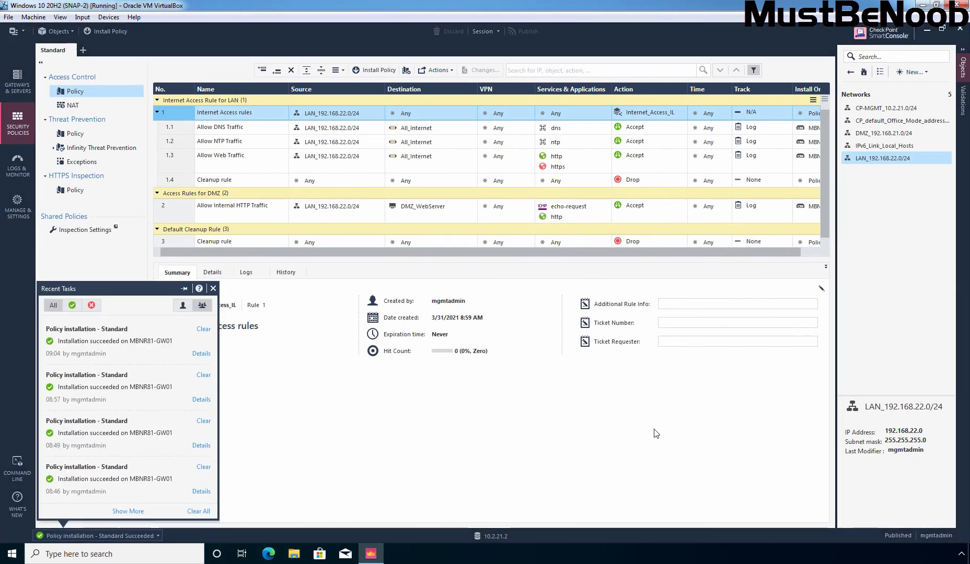
click(213, 288)
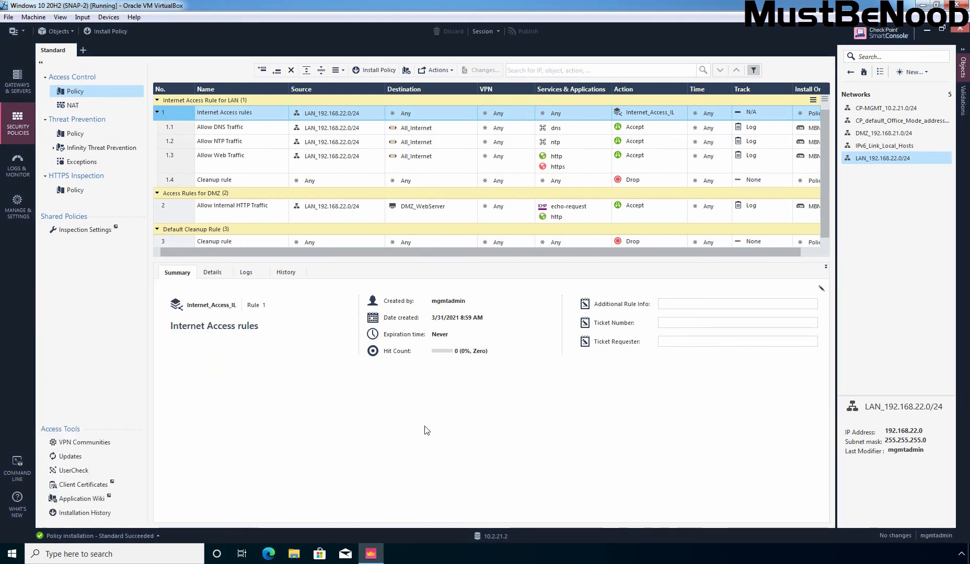
click(158, 113)
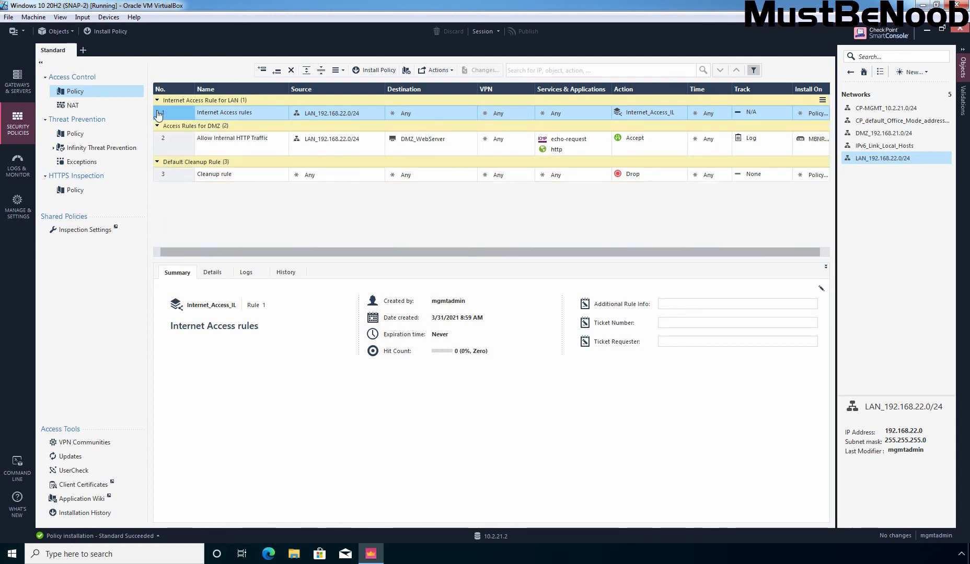
click(158, 112)
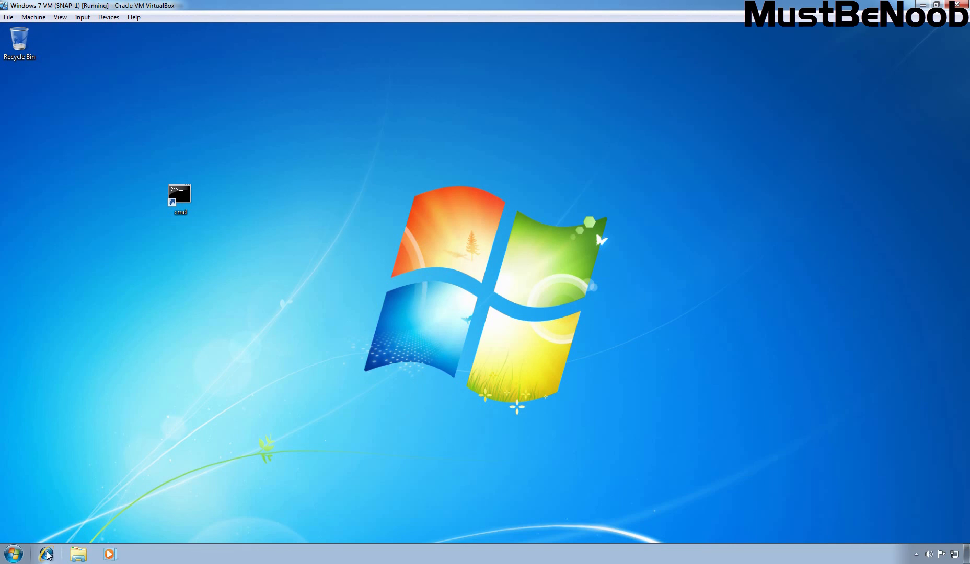
click(46, 554)
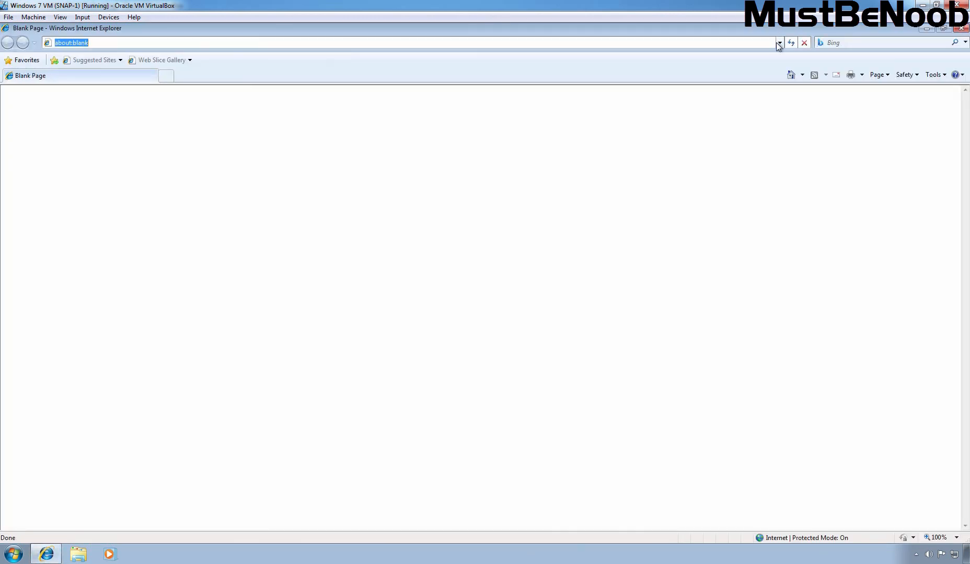
text(https://www.google.com/)
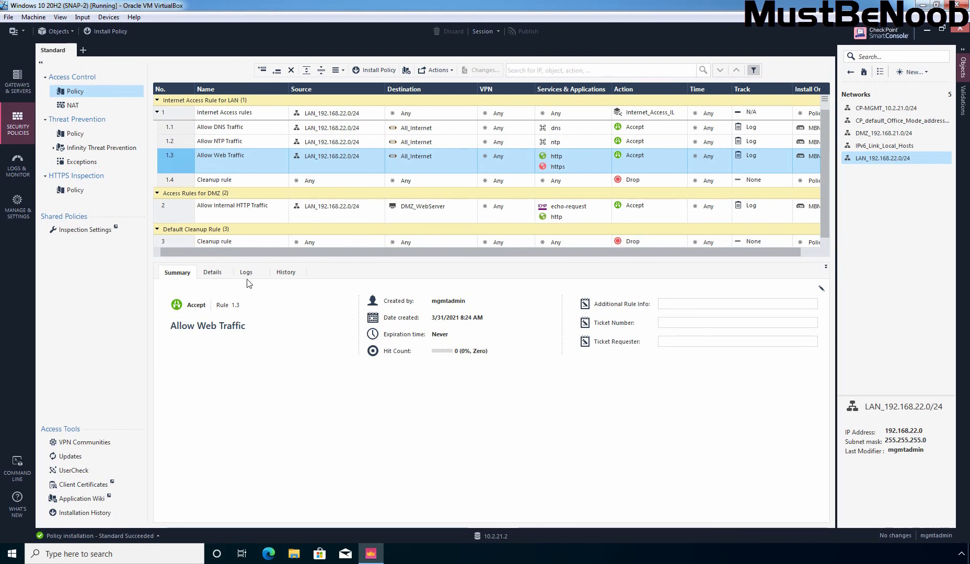
- Check the Allow Web Traffic rule's log of the accepted https connection from 192.168.22.7
click(245, 272)
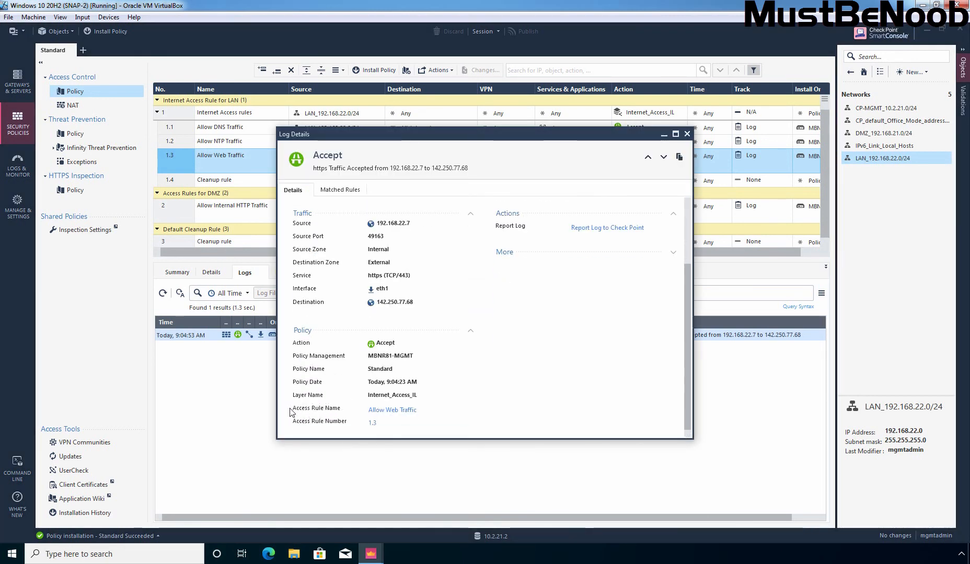
mouse_move(435, 413)
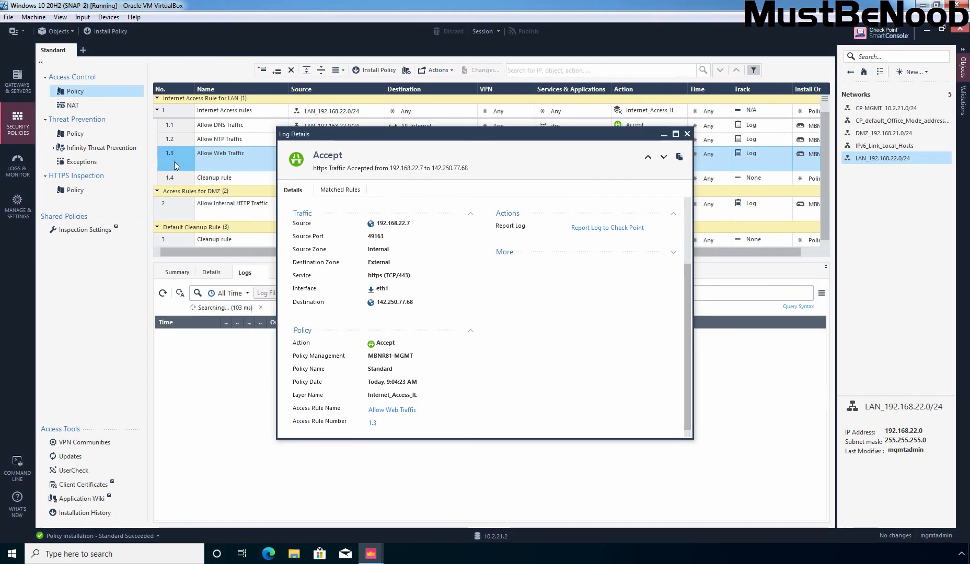
click(687, 134)
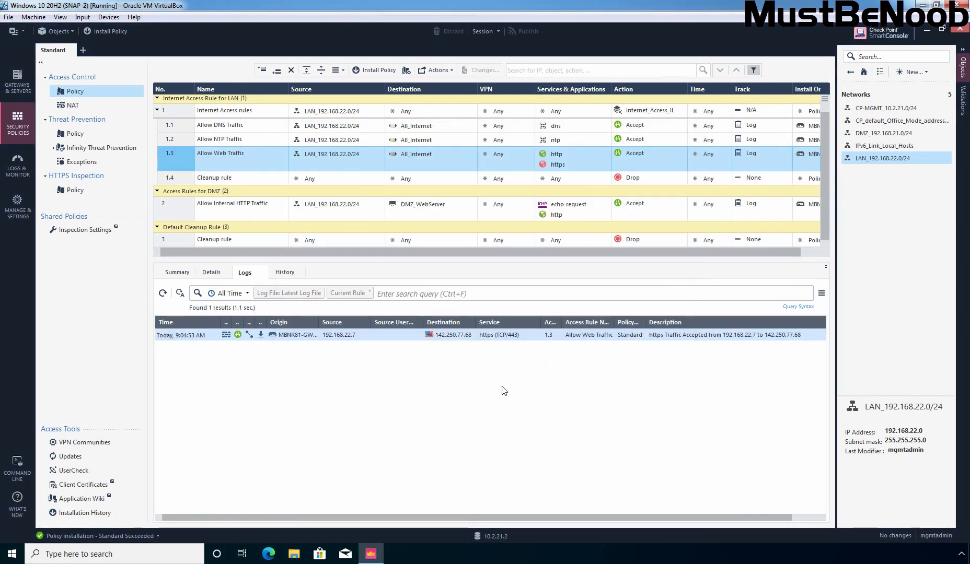
mouse_move(454, 383)
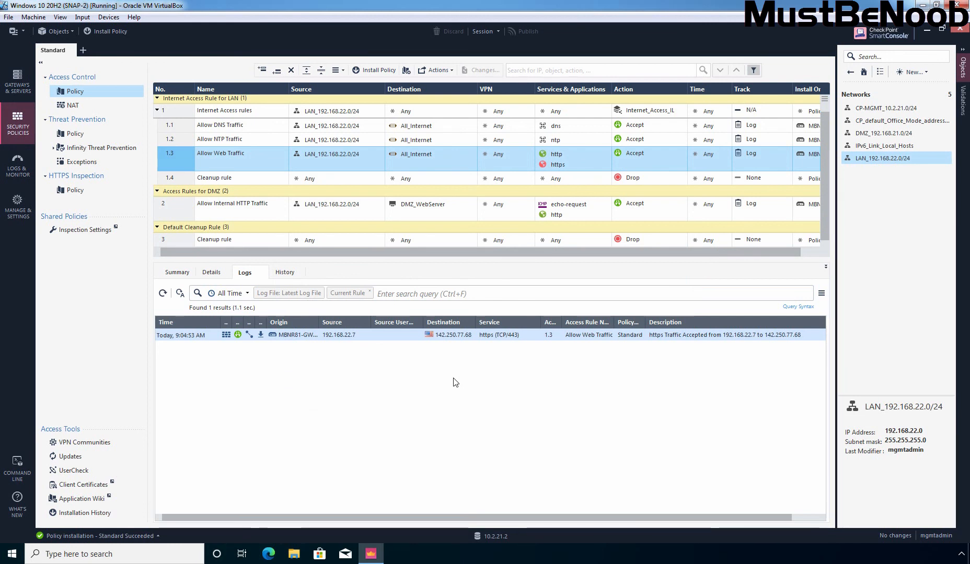